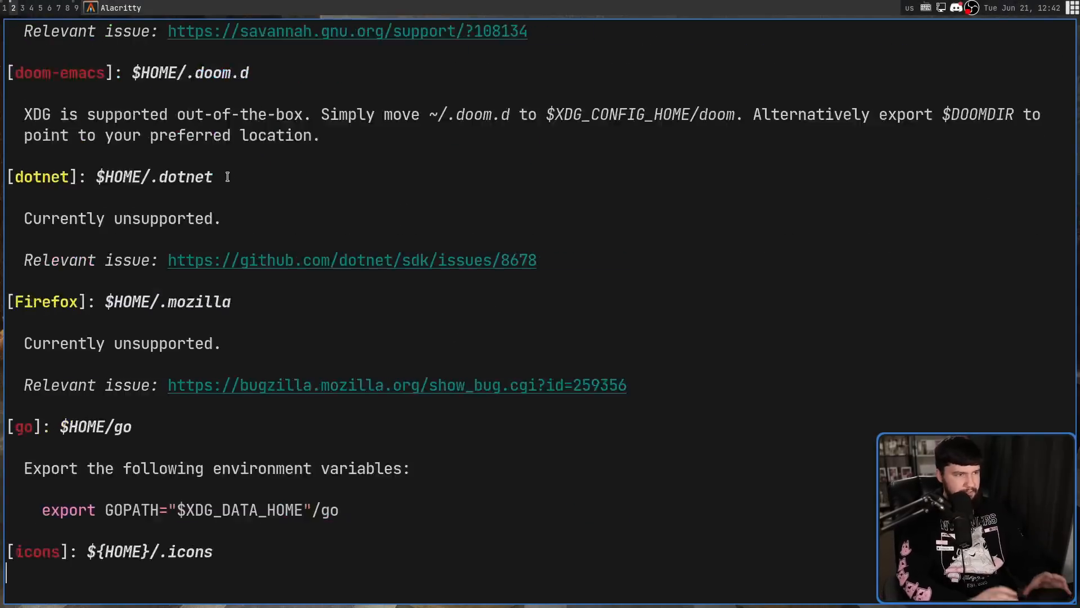
- Scroll down through the previous xdg-ninja report to its end
scroll(down, 3)
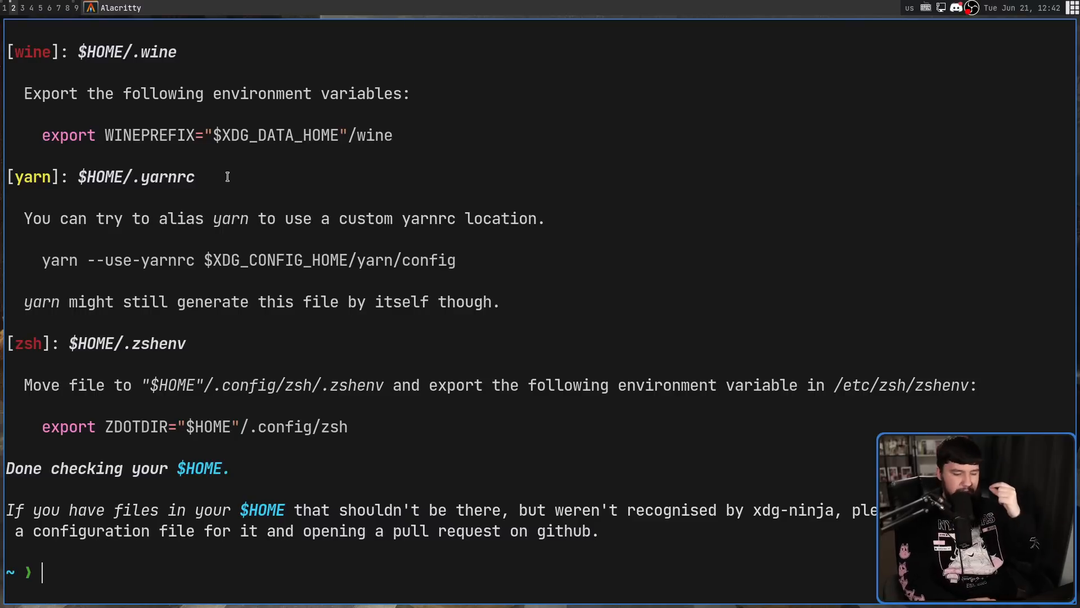
mouse_move(338, 23)
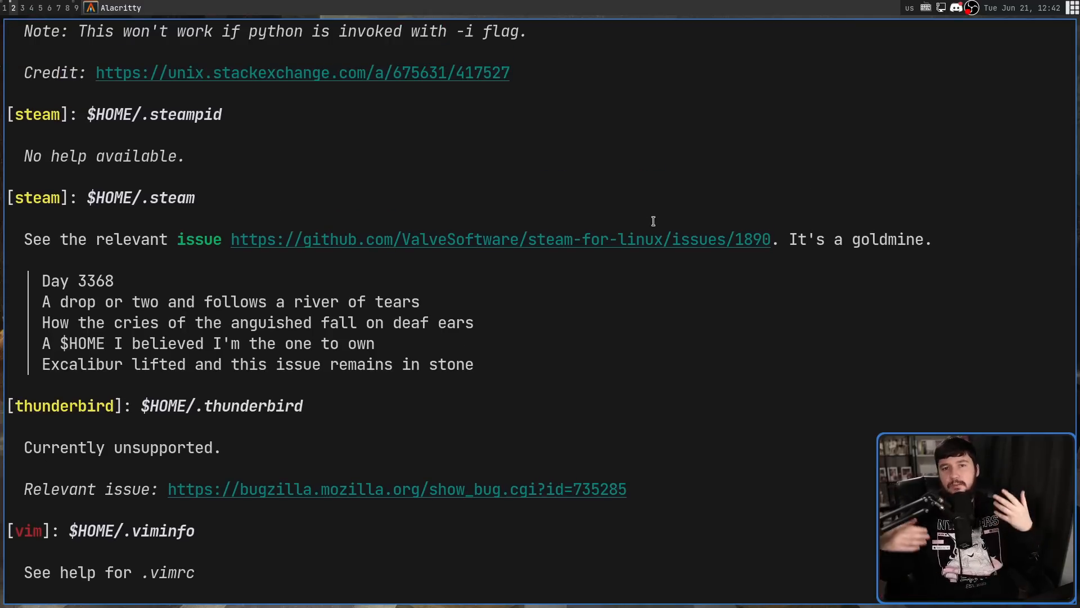
scroll(down, 3)
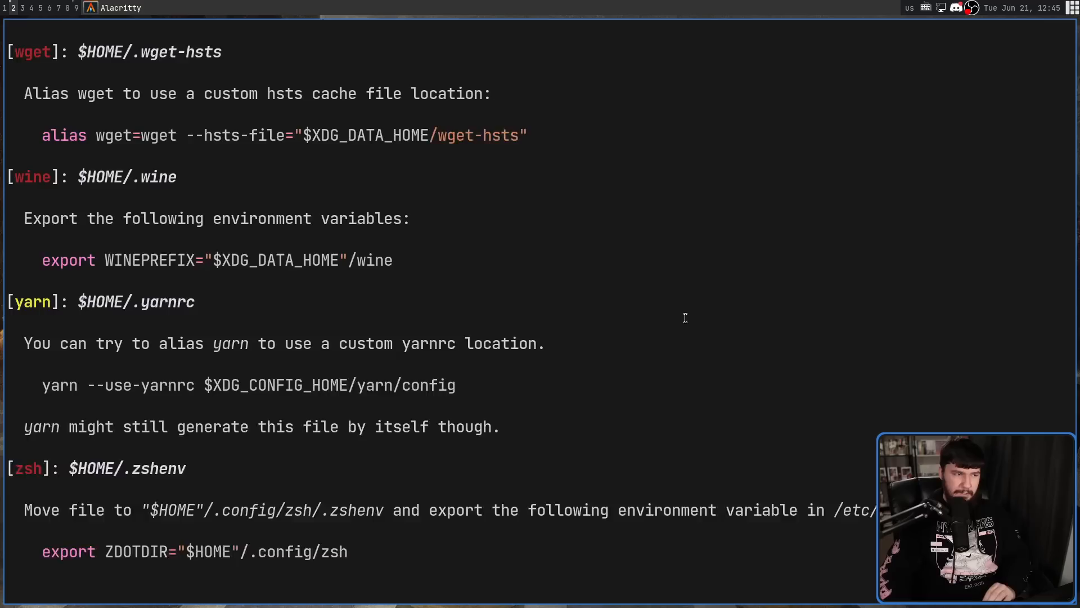
scroll(down, 3)
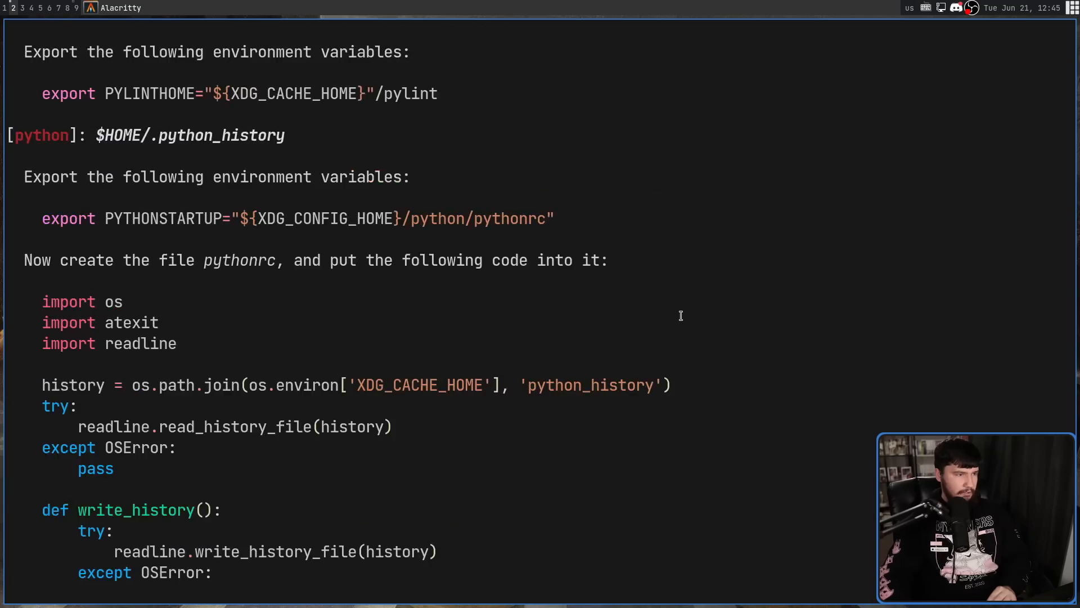
scroll(down, 3)
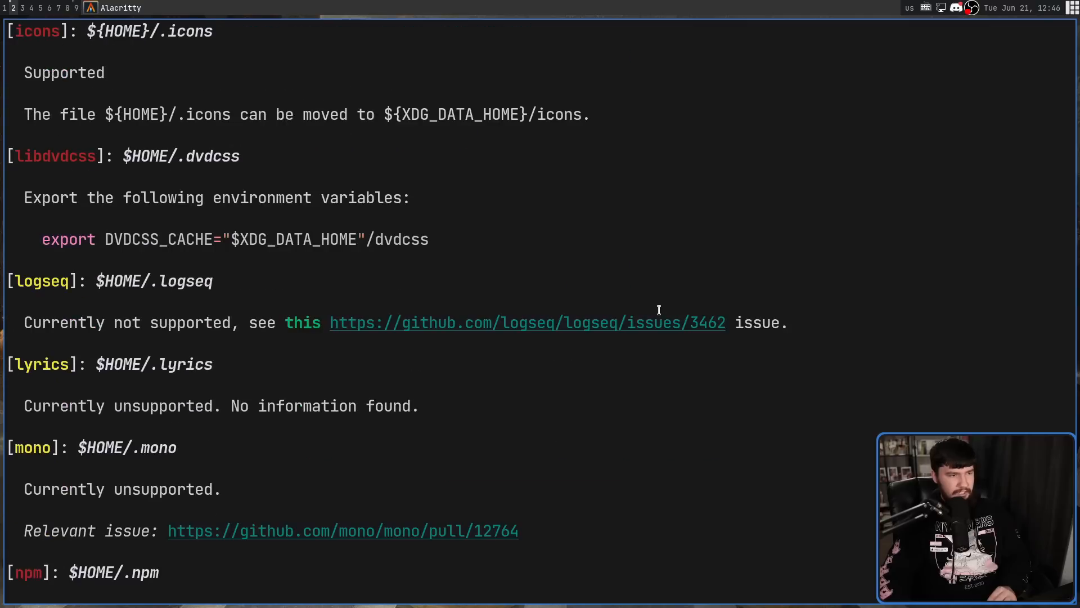
scroll(down, 3)
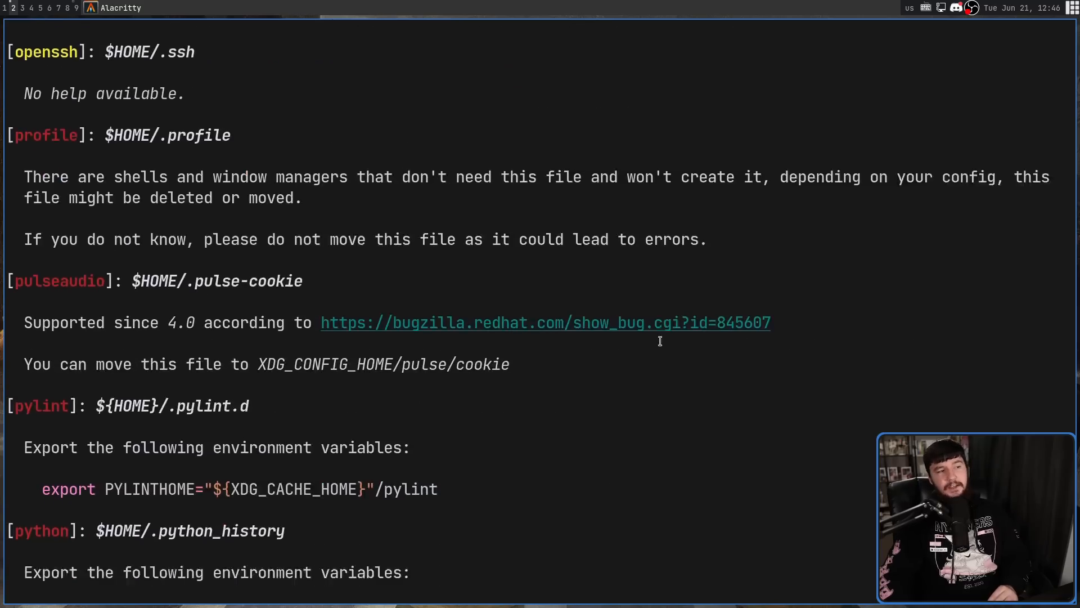
scroll(down, 3)
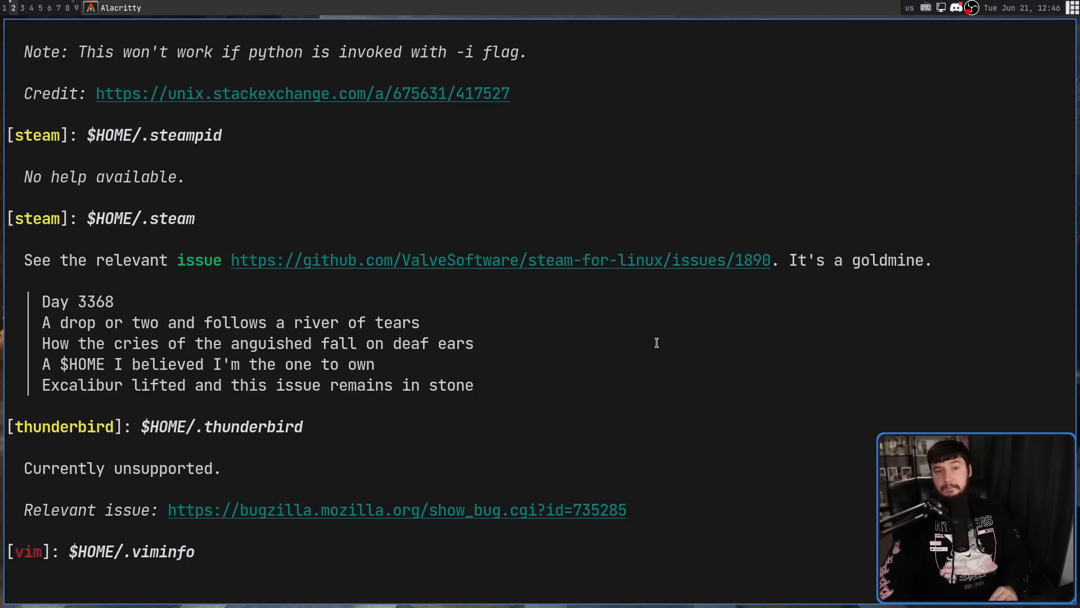
scroll(down, 3)
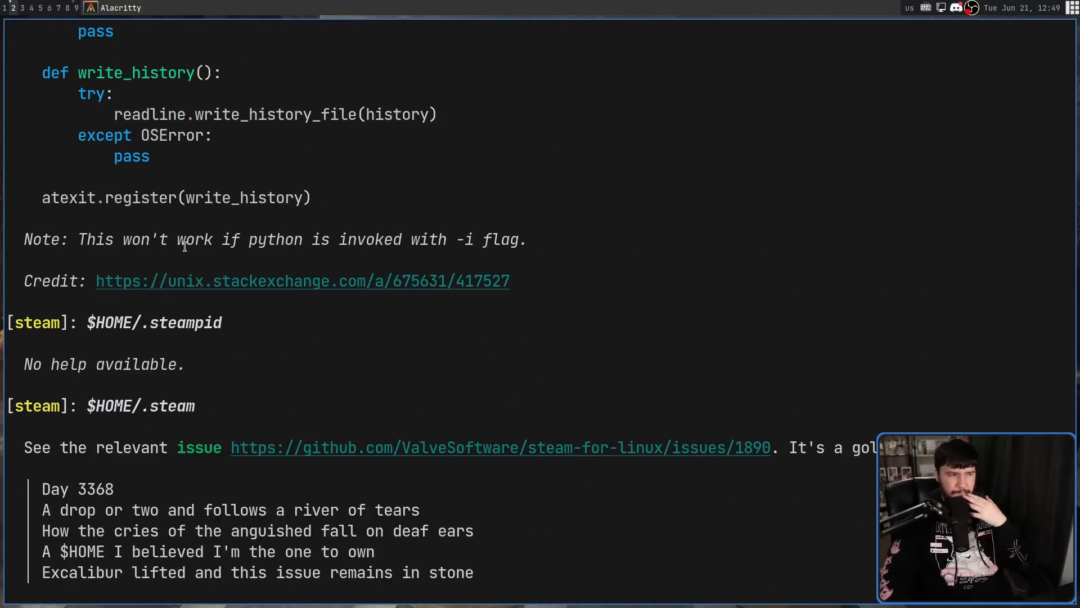
scroll(down, 3)
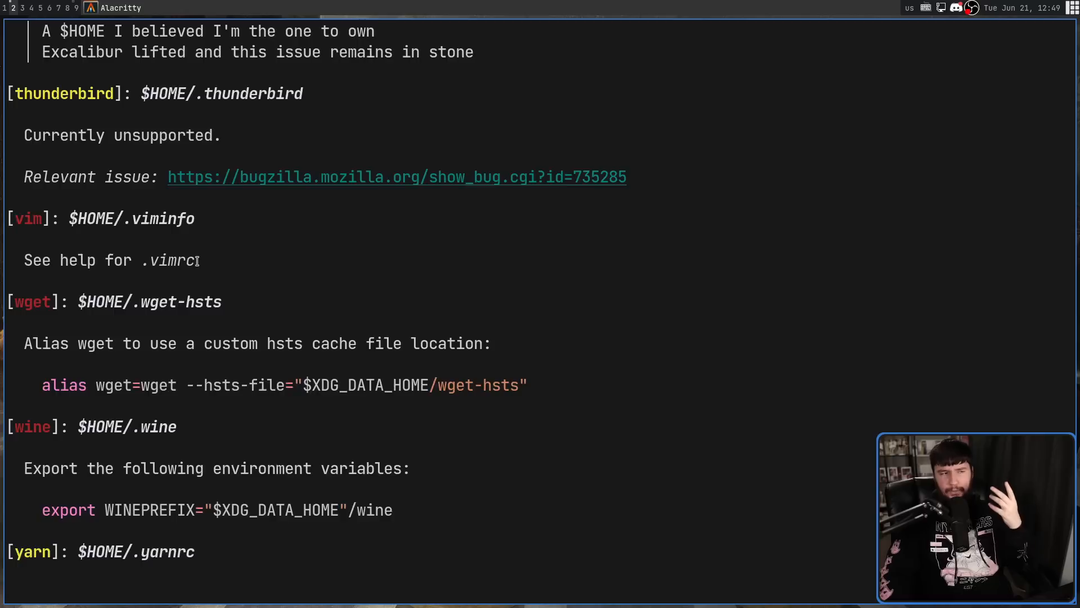
scroll(down, 3)
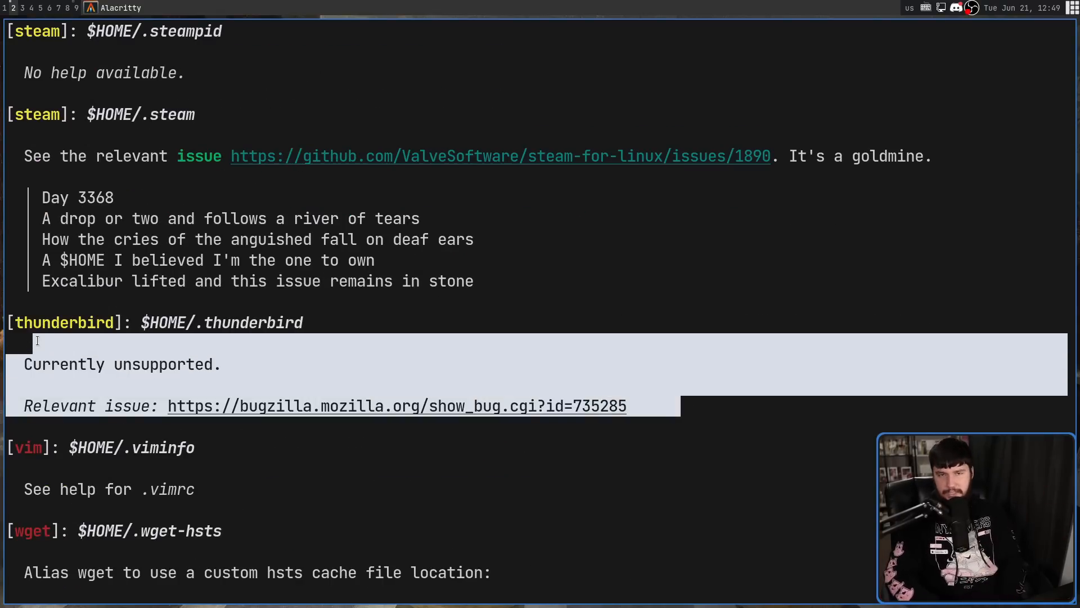
scroll(down, 3)
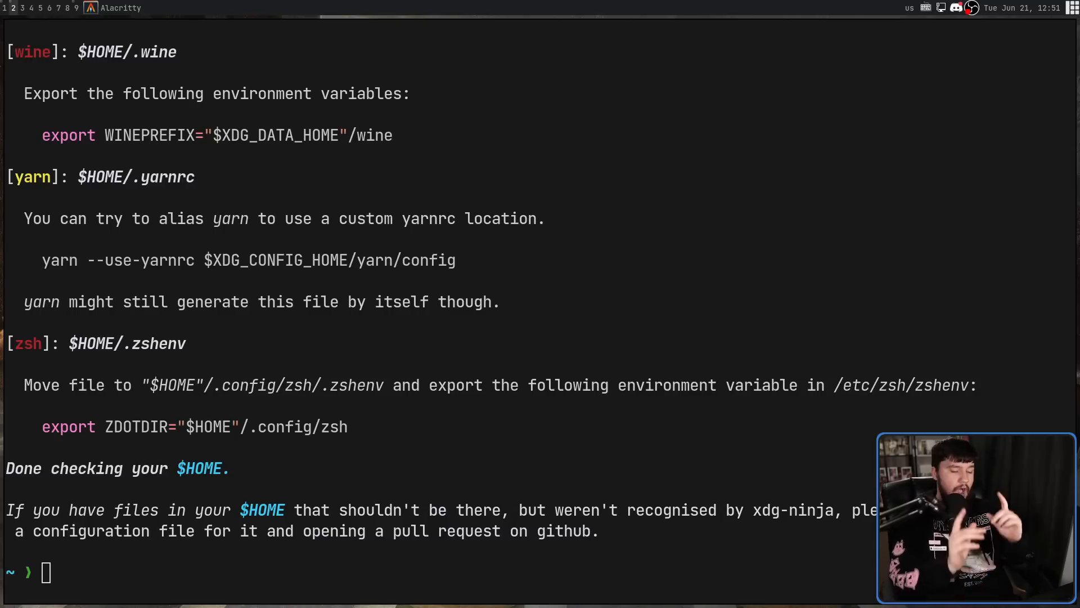
- Clear the terminal and rerun xdg-ninja, showing the unset XDG_STATE_HOME warning recommending $HOME/.local/state
key(ctrl+l)
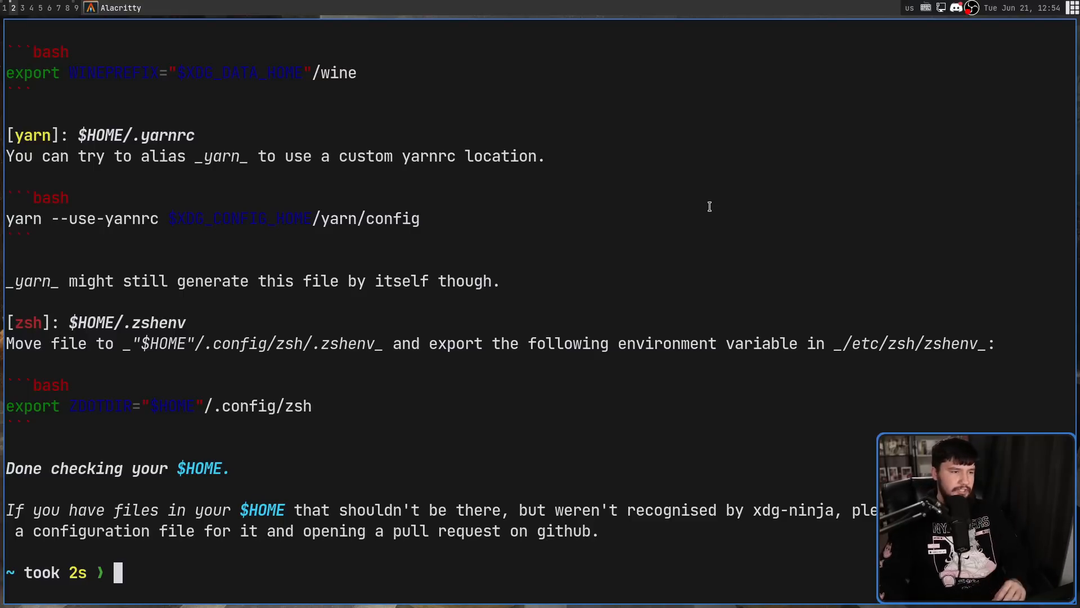
mouse_move(35, 406)
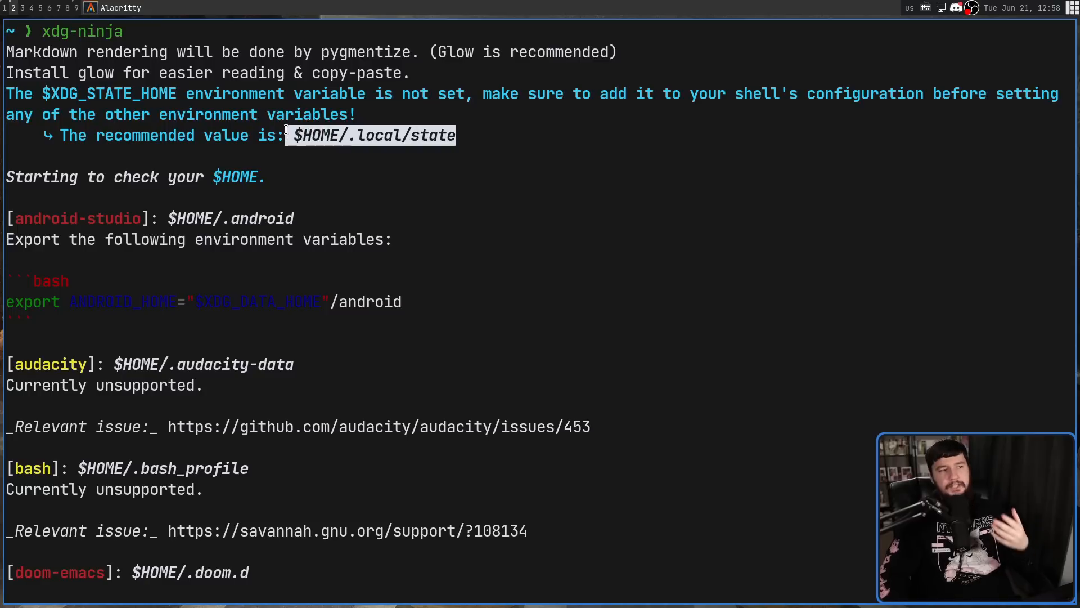
click(311, 135)
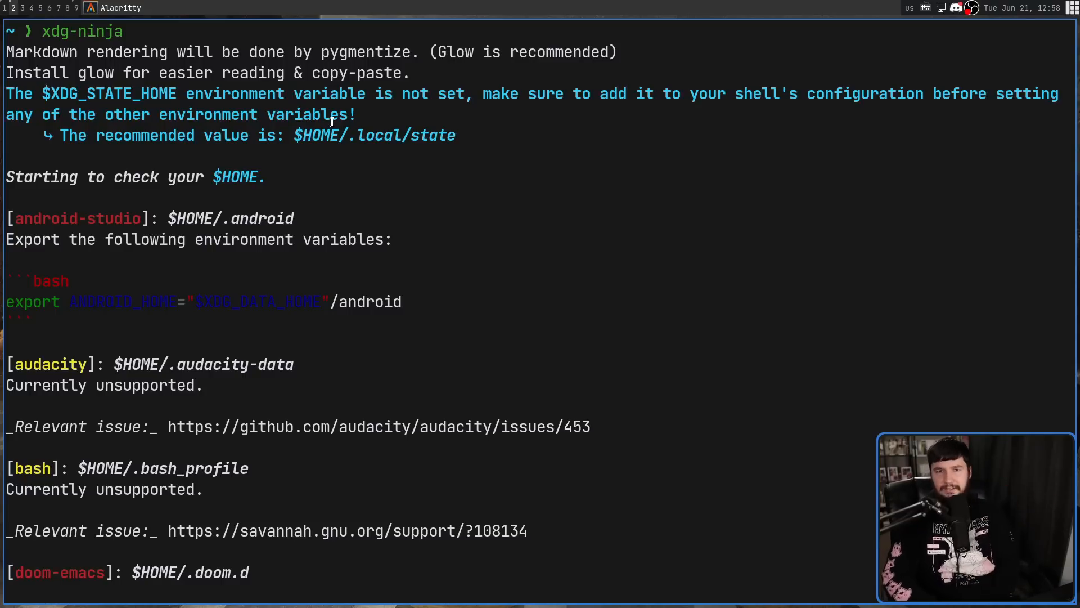
- Select the $XDG_CONFIG_HOME/pulse/cookie destination path in the report before launching lf
scroll(down, 3)
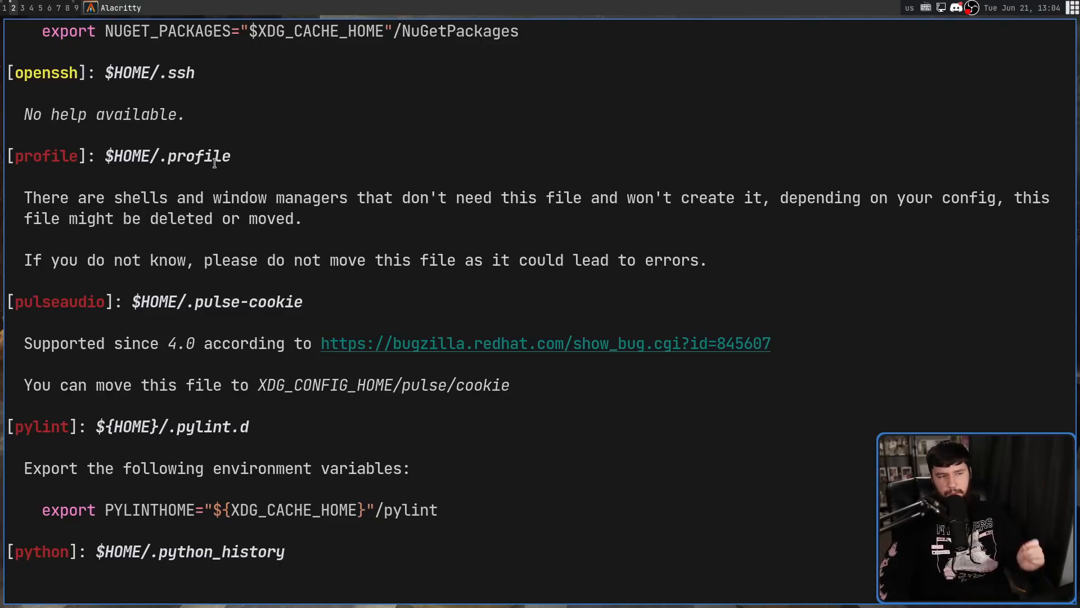
mouse_move(451, 354)
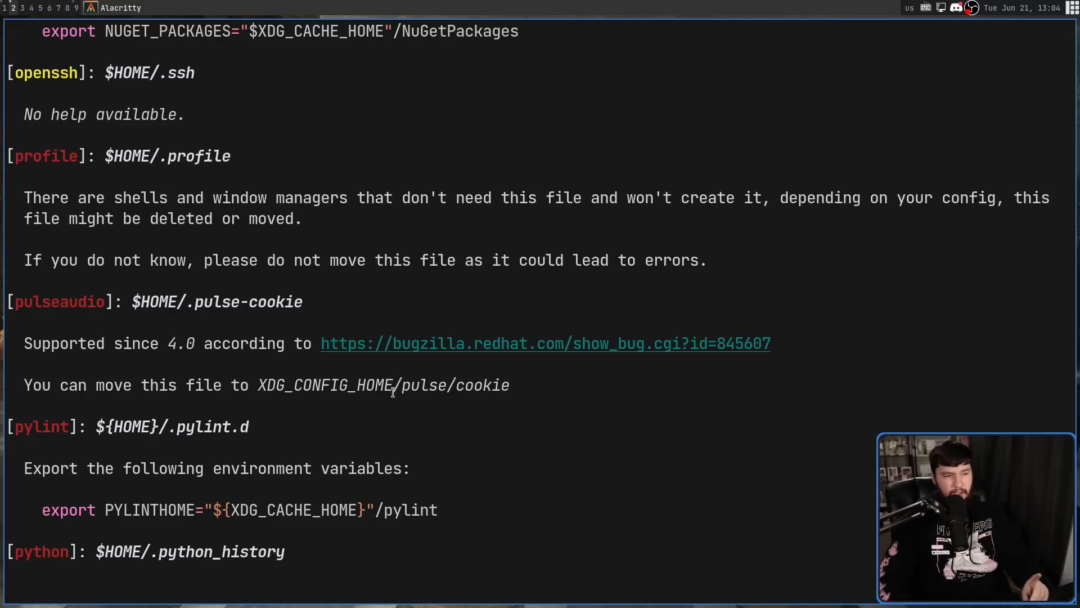
double_click(324, 385)
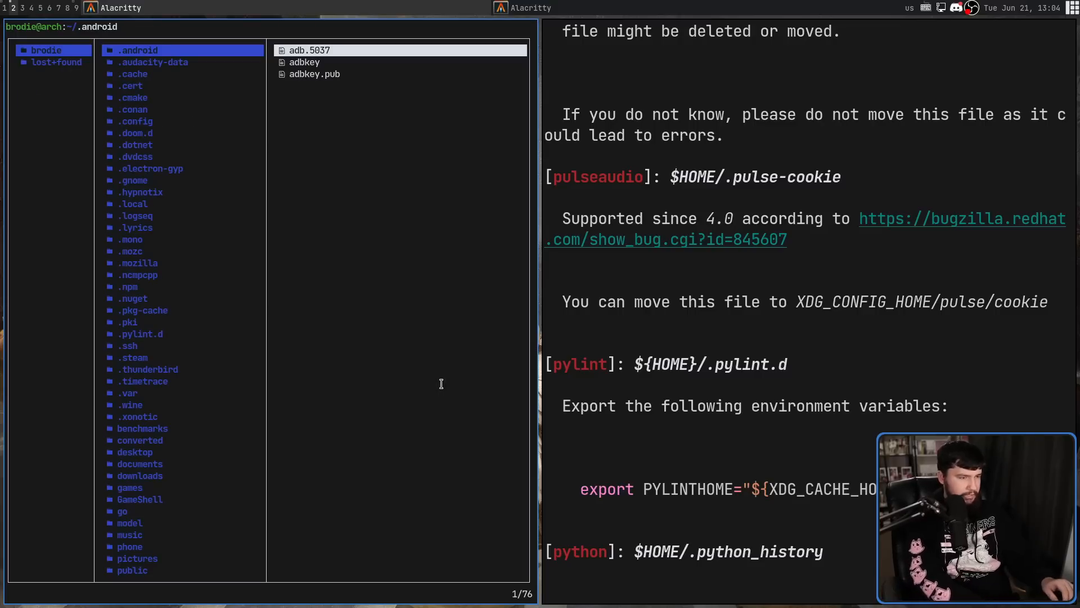
- Search the home folder in lf for 'pulse' to locate the cookie file
text(/pulse)
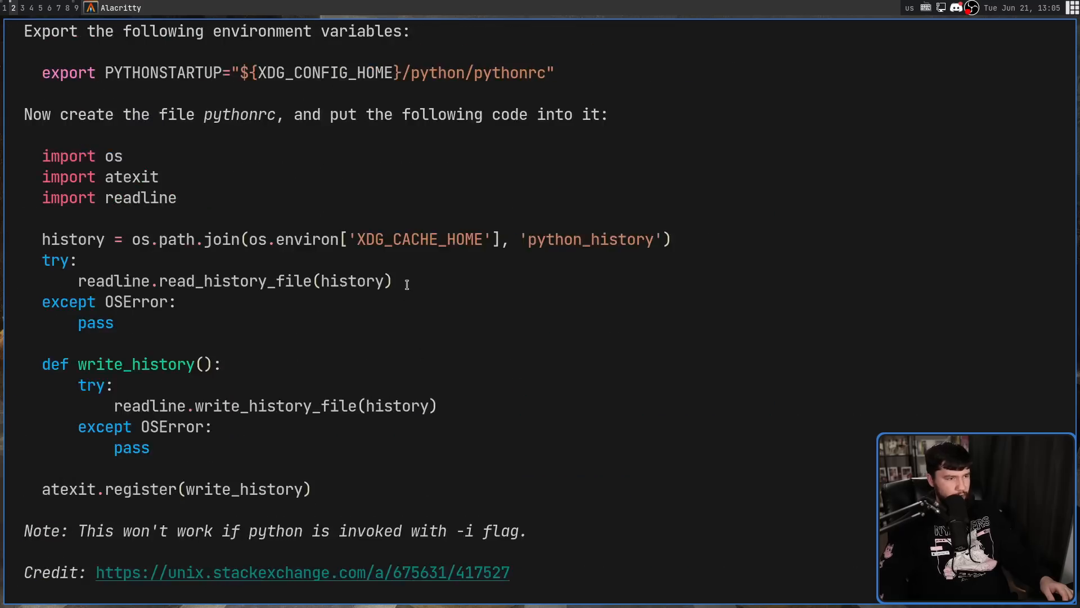
- Scroll to the report's end, past wine, yarn and zsh advice to 'Done checking your $HOME.'
scroll(down, 3)
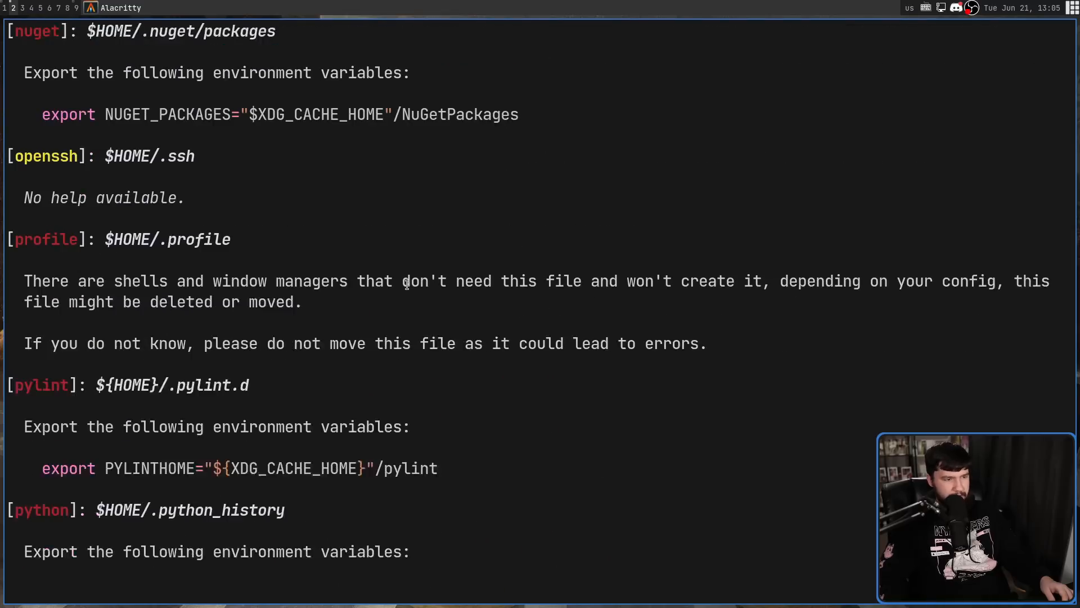
scroll(down, 3)
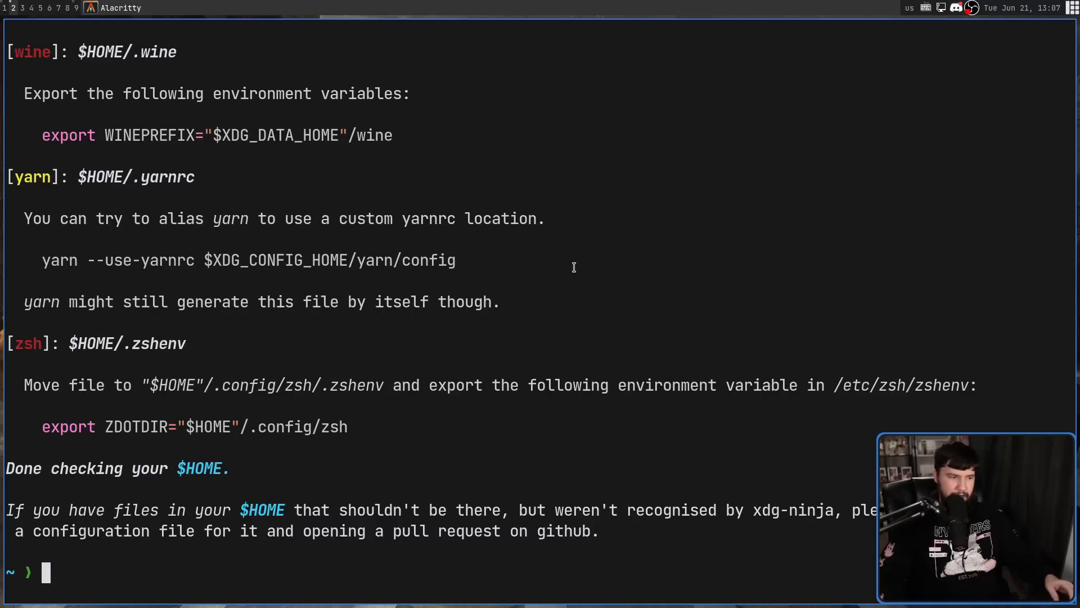
- Run xdg-ninja --no-skip-ok and browse the fuller list including .zcompcache, .zsh_history and .zlogin
text(xdg-ninja)
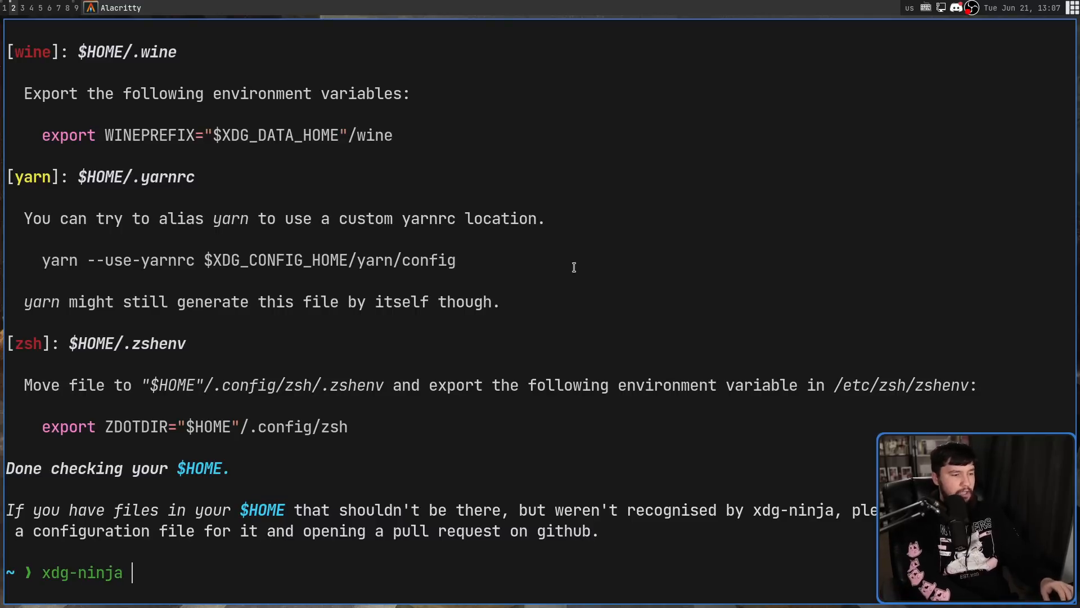
text(-)
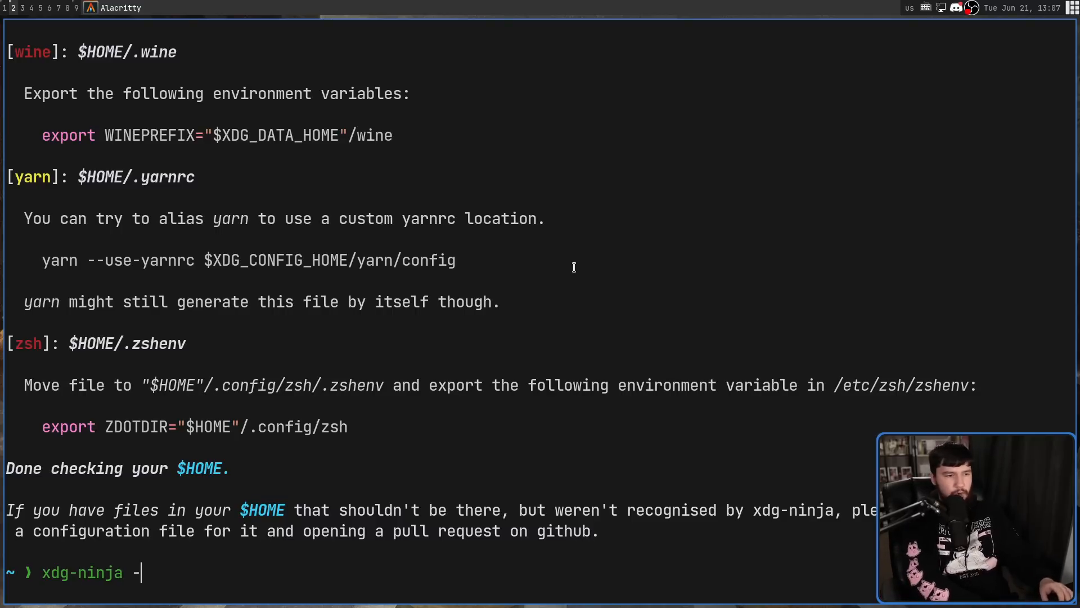
text(-no)
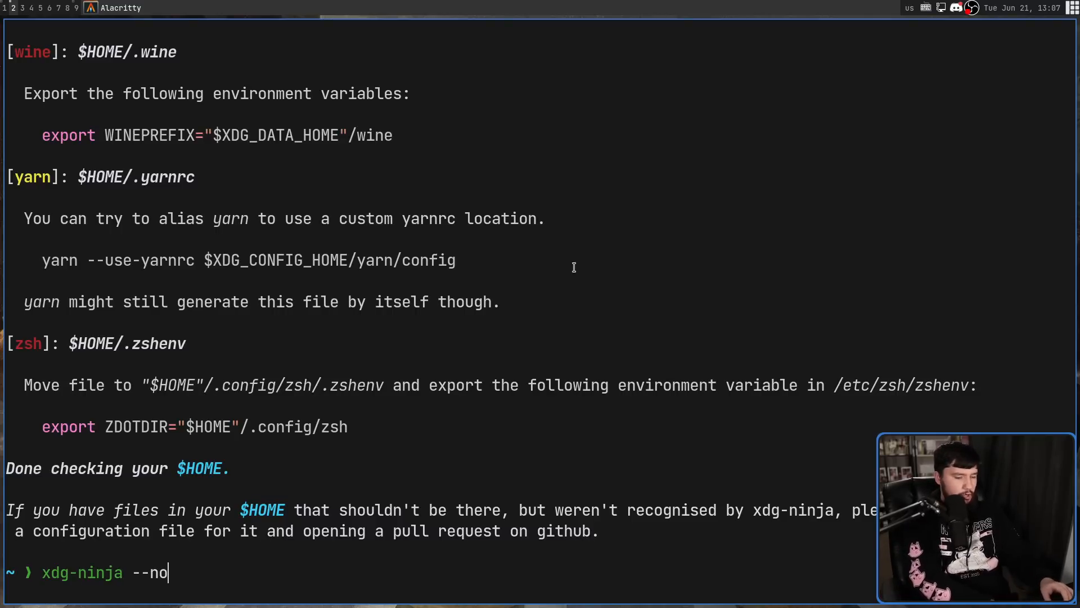
text(-ski[)
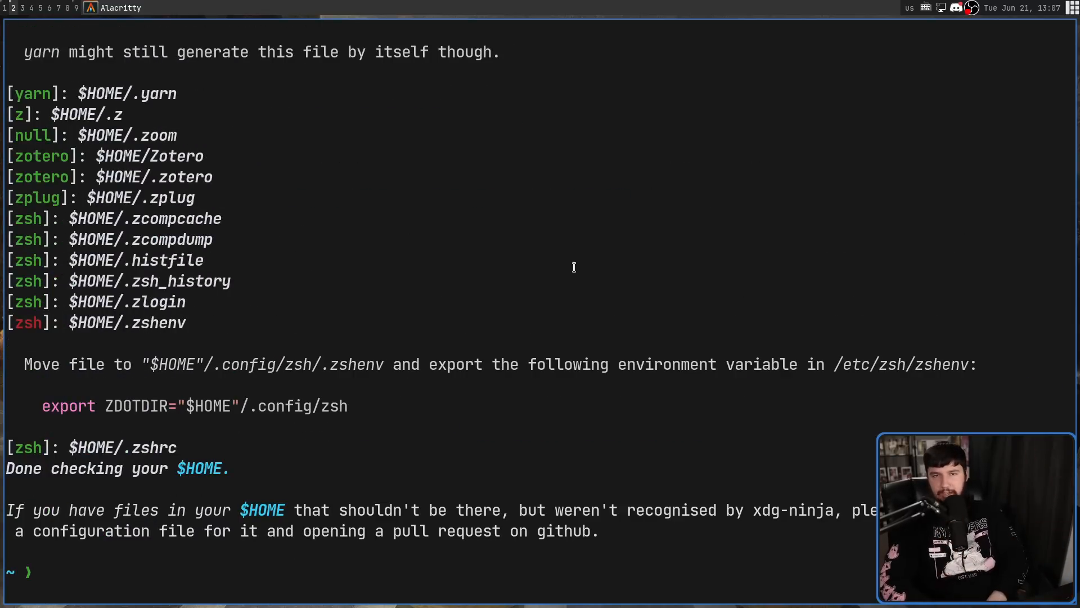
scroll(down, 3)
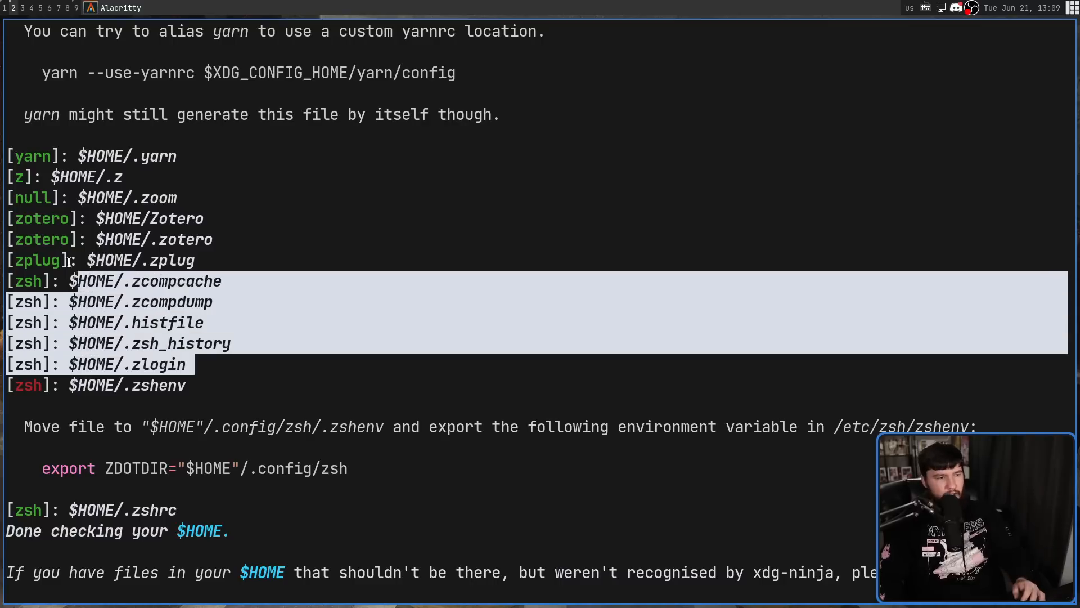
scroll(down, 3)
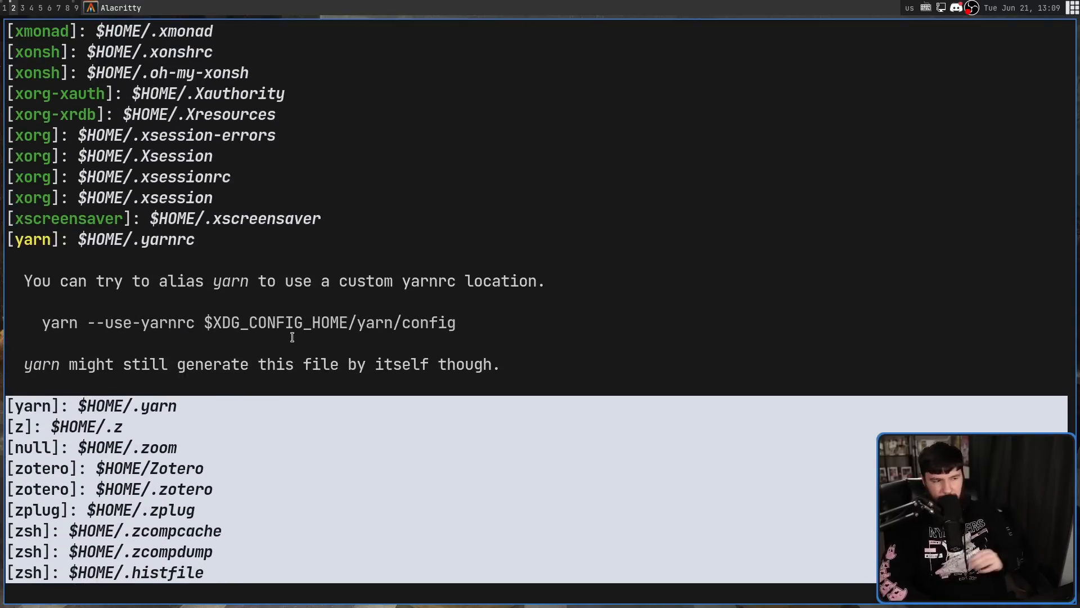
scroll(down, 3)
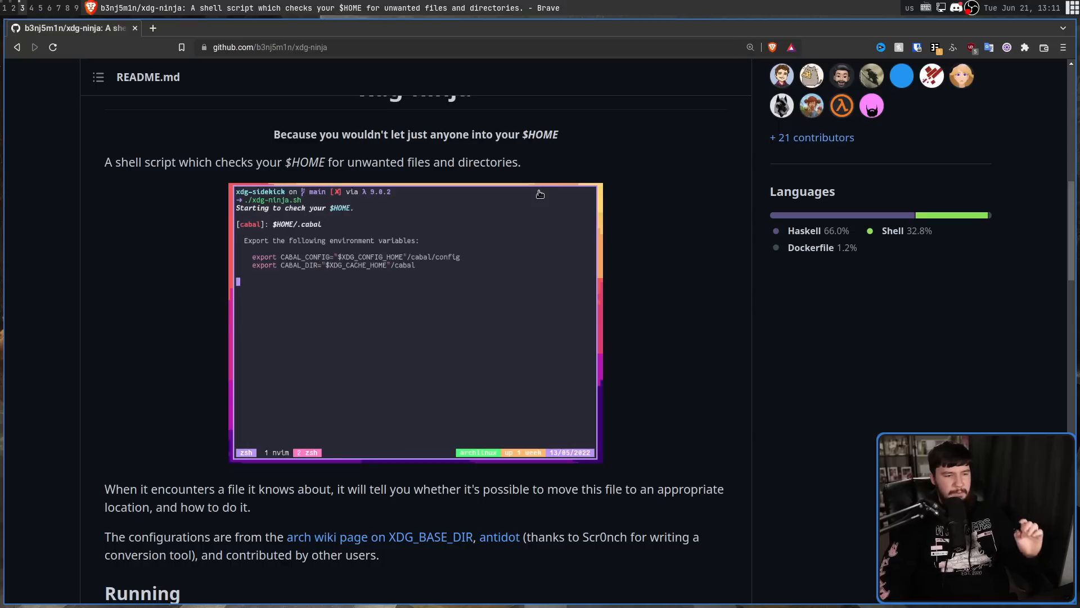
- Open the ArchWiki XDG Base Directory page from the README, browse to the Hardcoded table, then return to the README
scroll(down, 3)
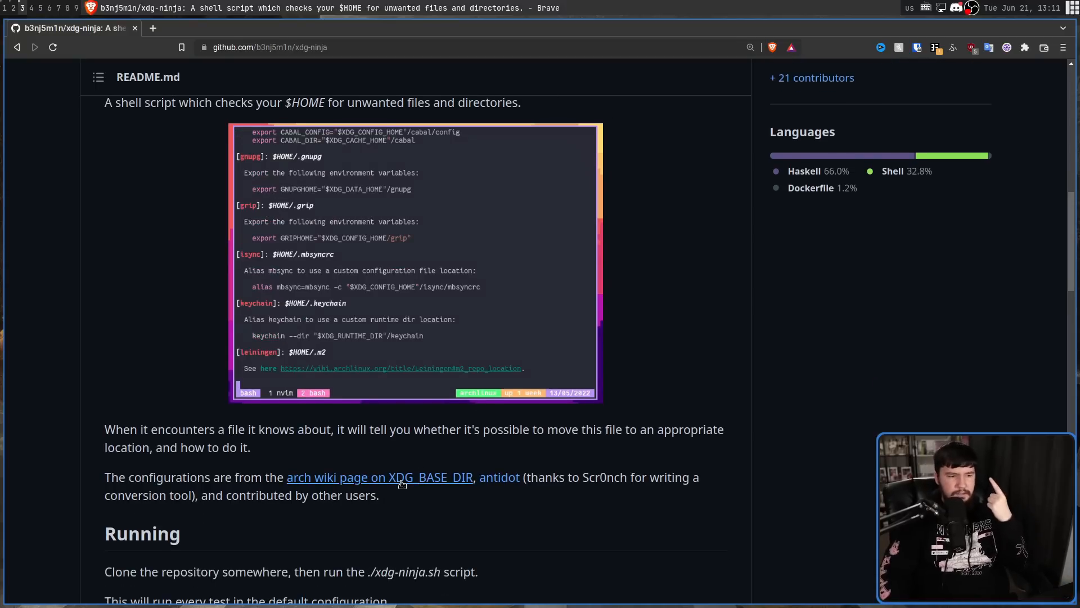
click(380, 477)
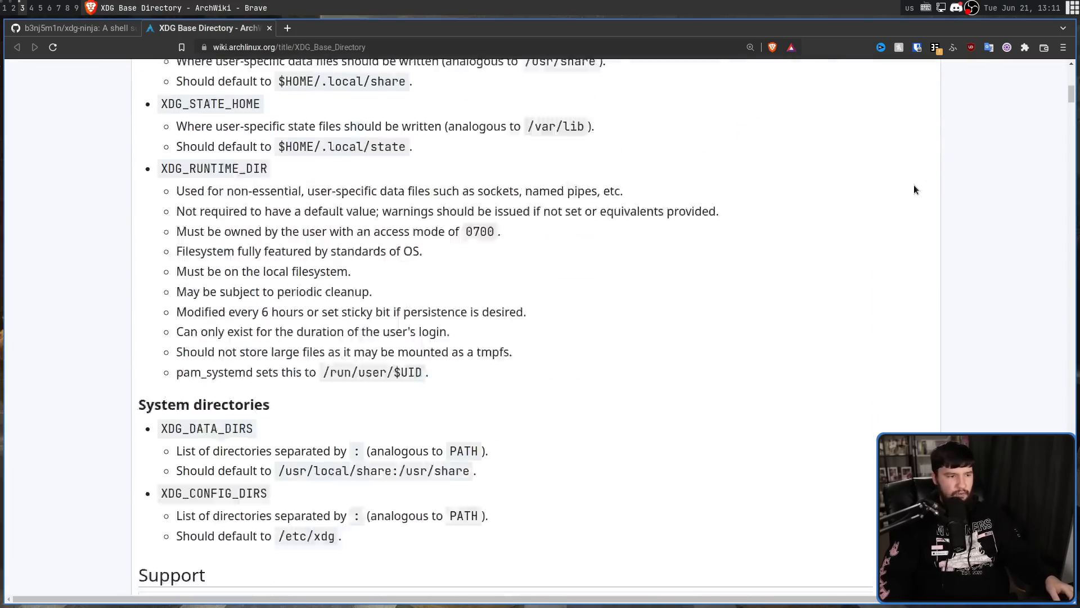
scroll(down, 3)
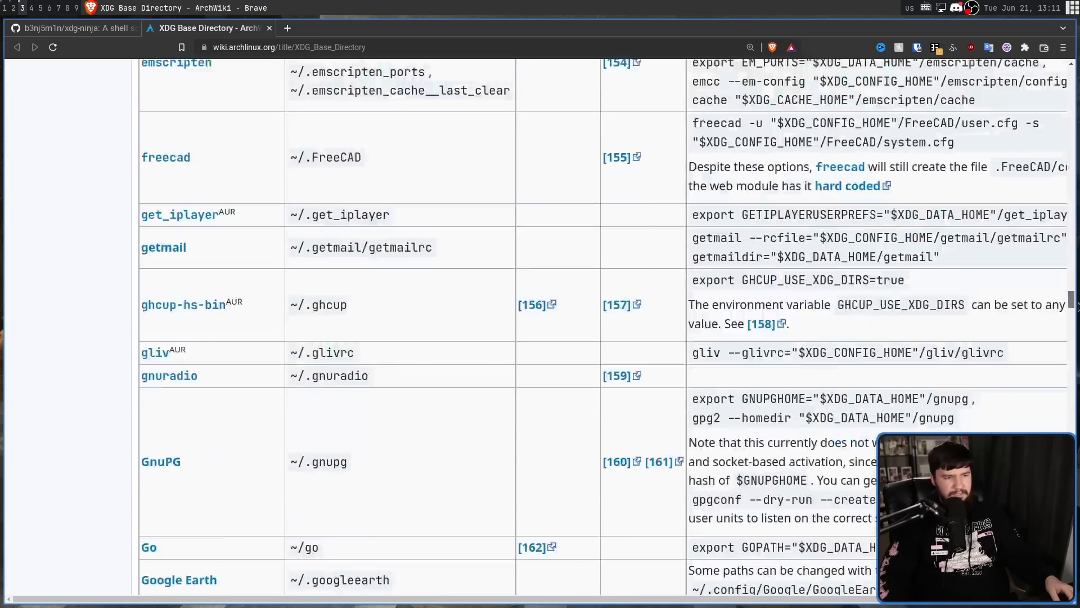
scroll(down, 3)
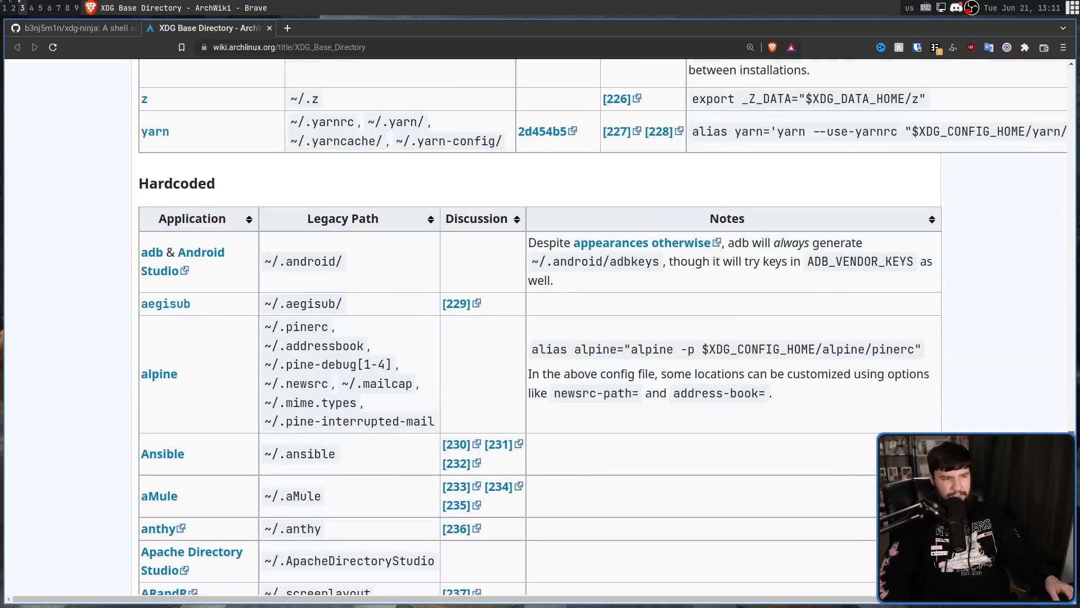
scroll(down, 3)
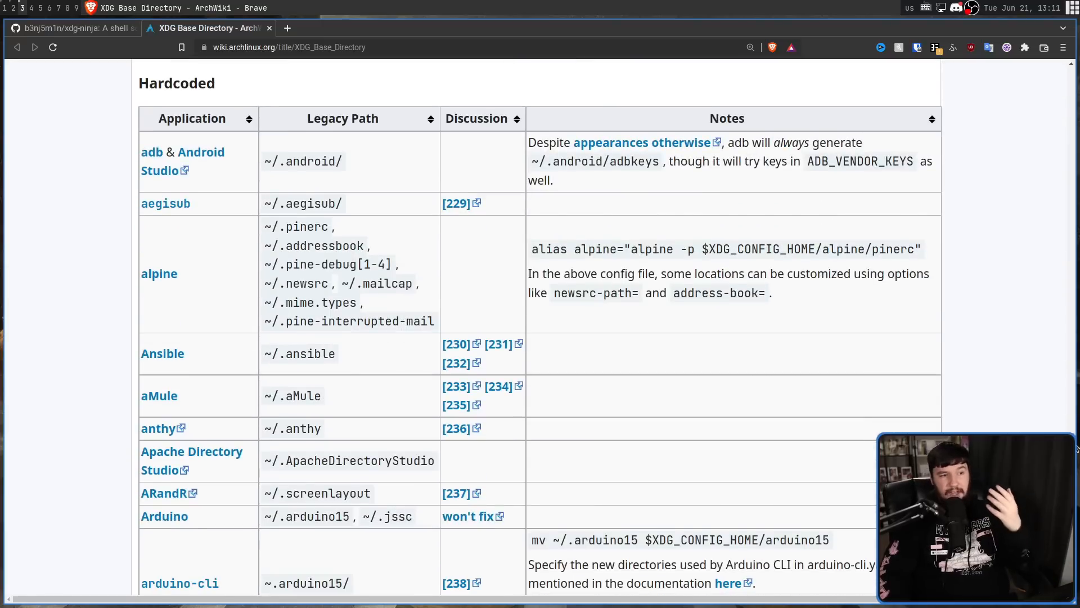
click(68, 27)
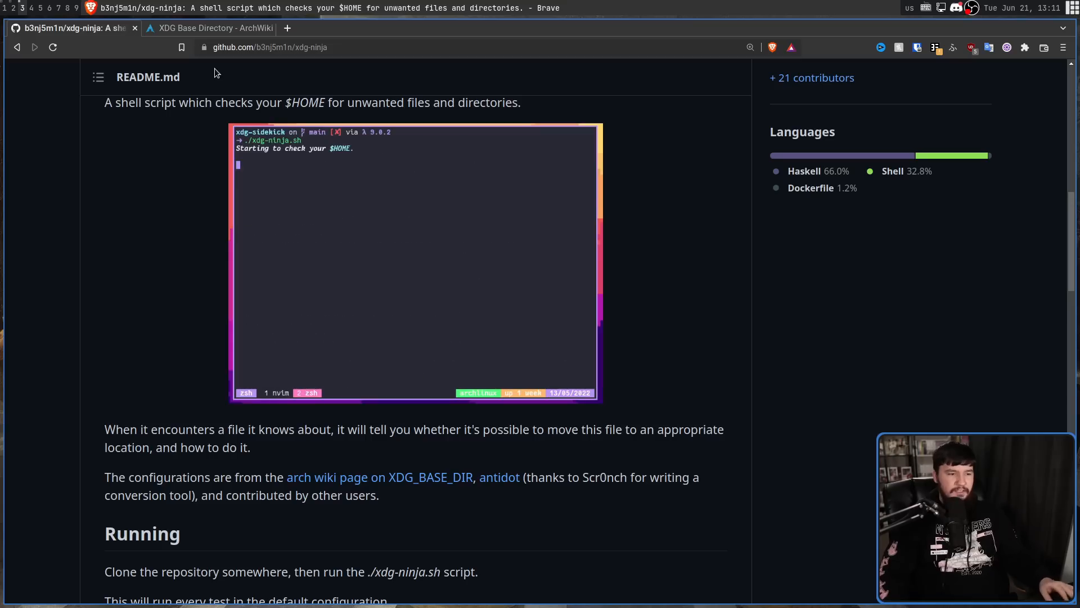
- Open the antidot repository link in a new tab, view it, then return to the xdg-ninja README
right_click(499, 477)
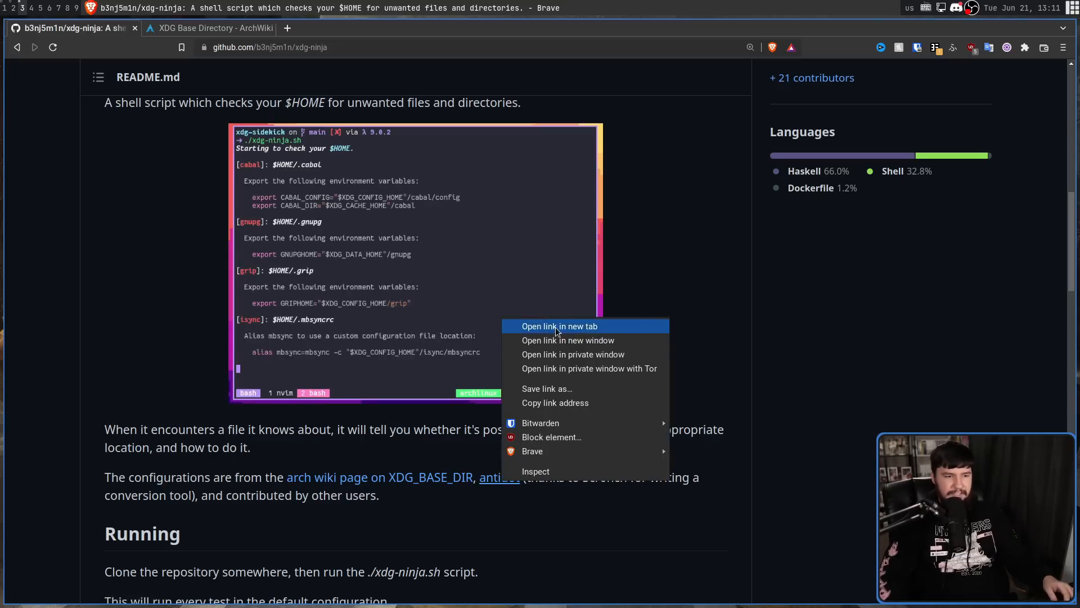
click(561, 326)
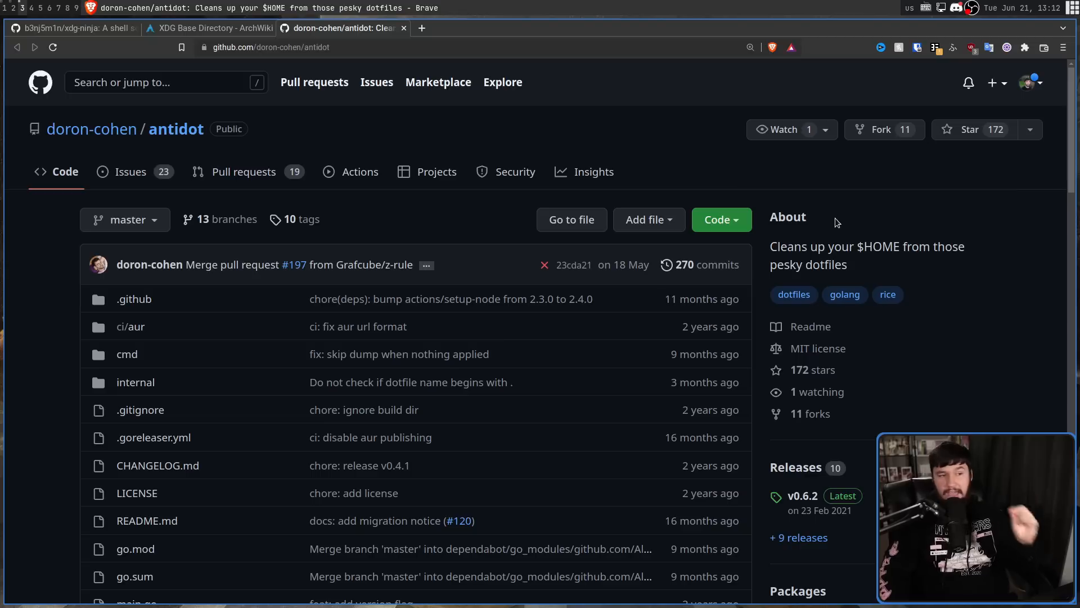
mouse_move(355, 65)
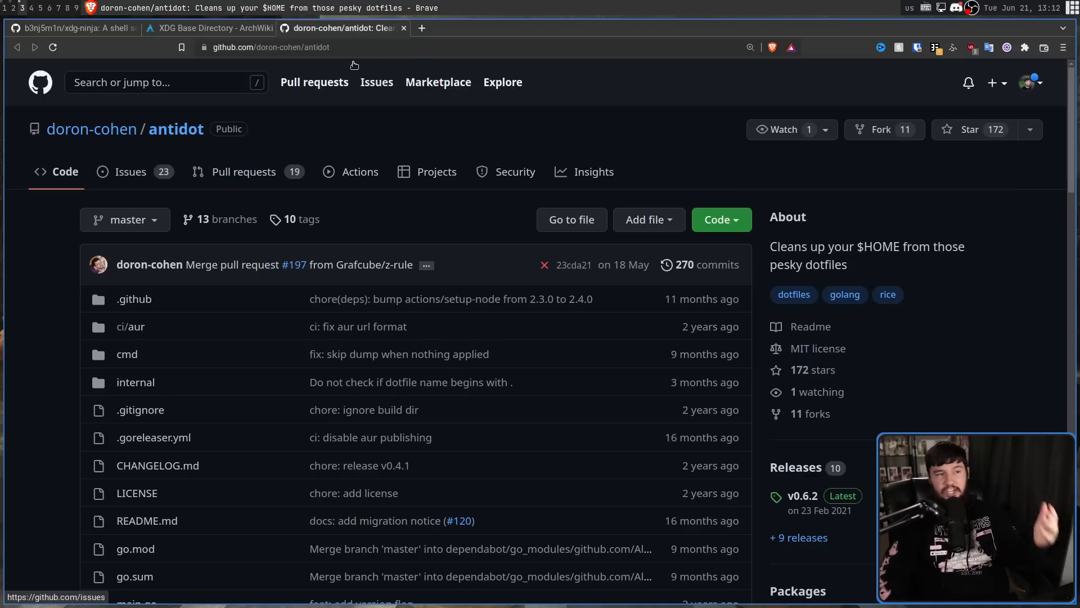
click(69, 27)
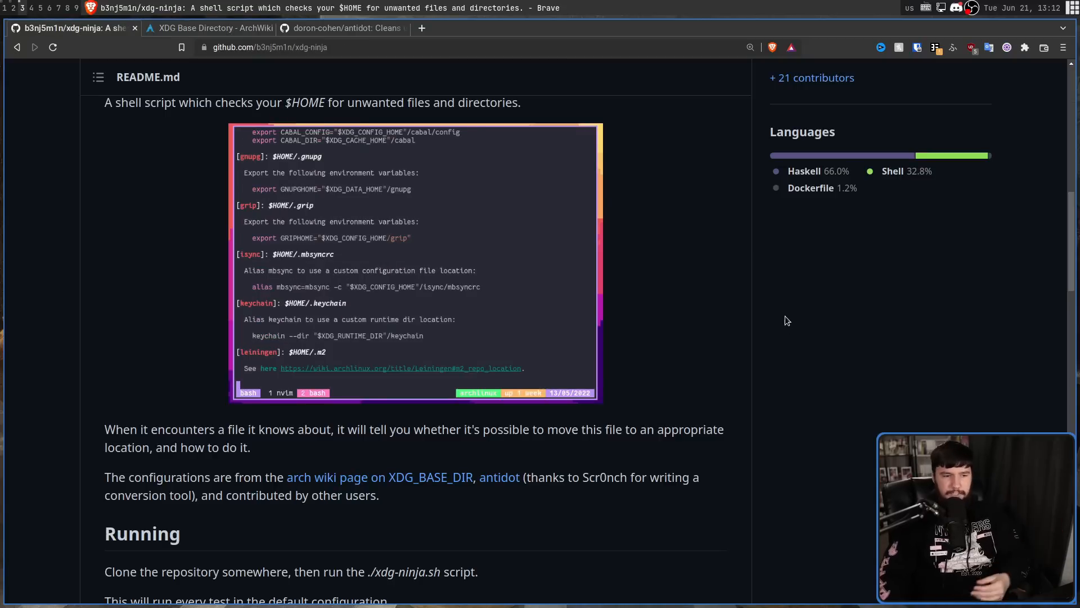